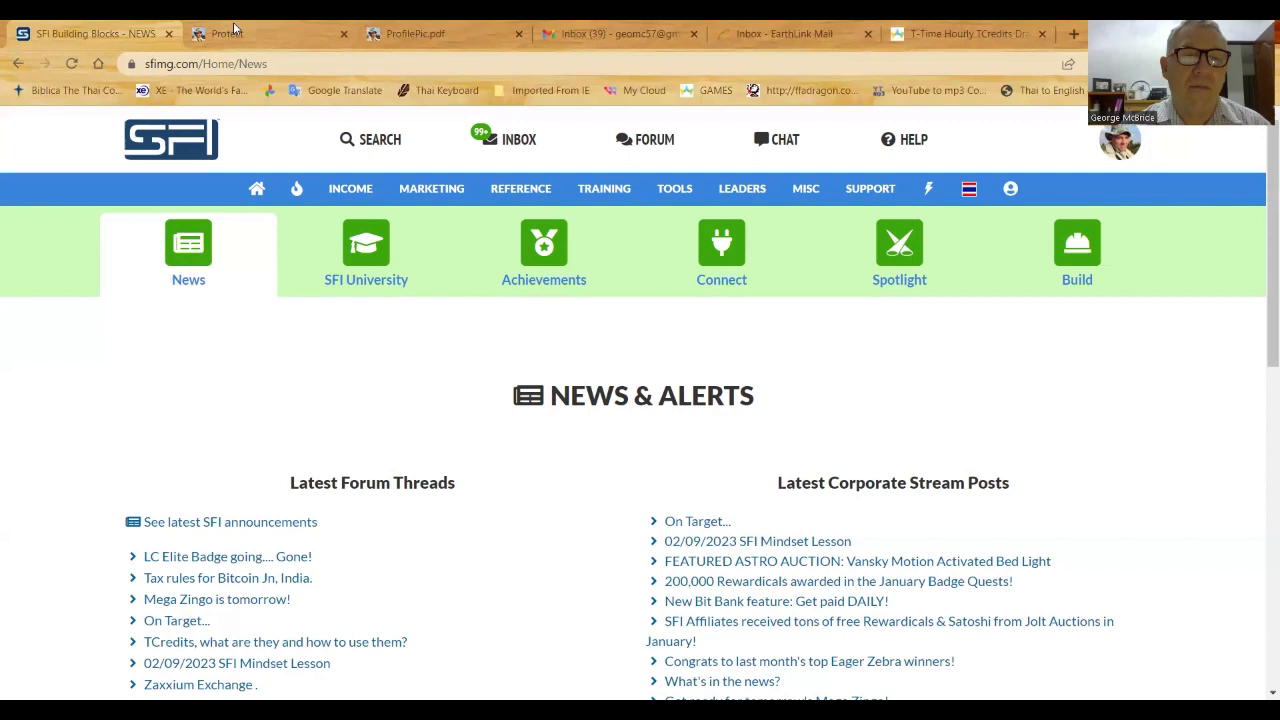
pyautogui.click(440, 32)
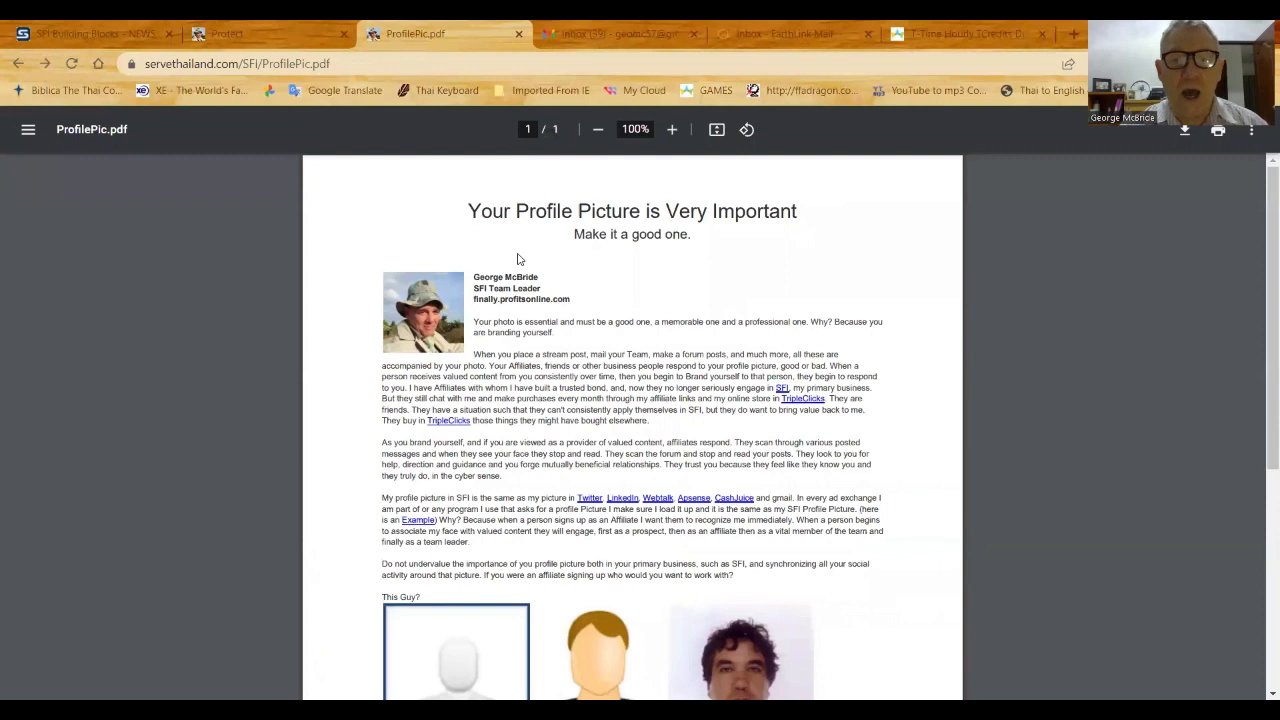
pyautogui.moveTo(1160, 266)
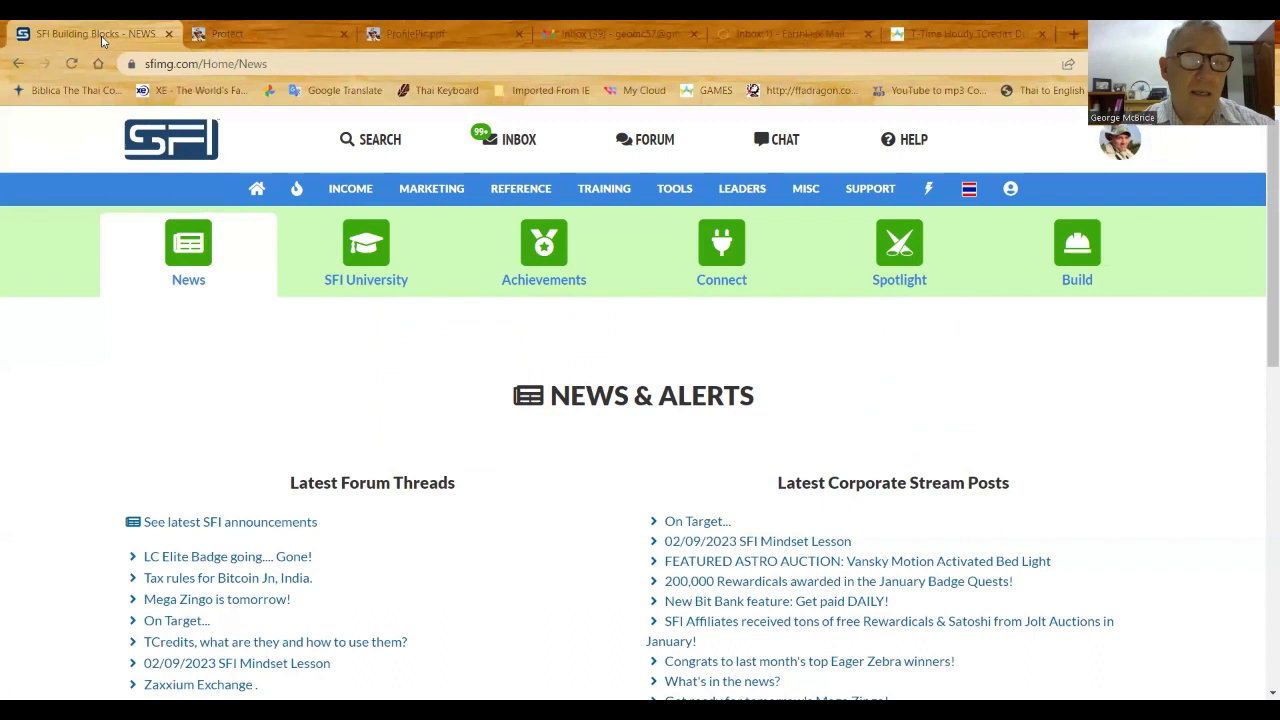
pyautogui.moveTo(498, 496)
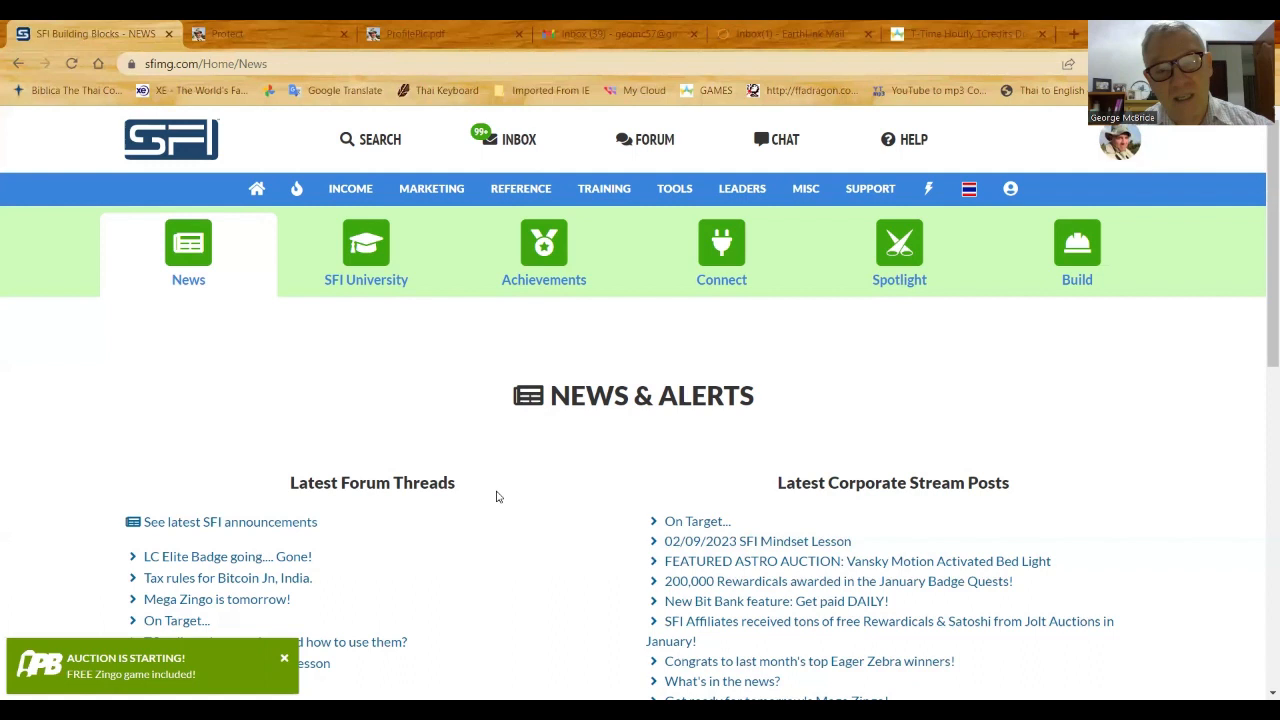
pyautogui.click(284, 658)
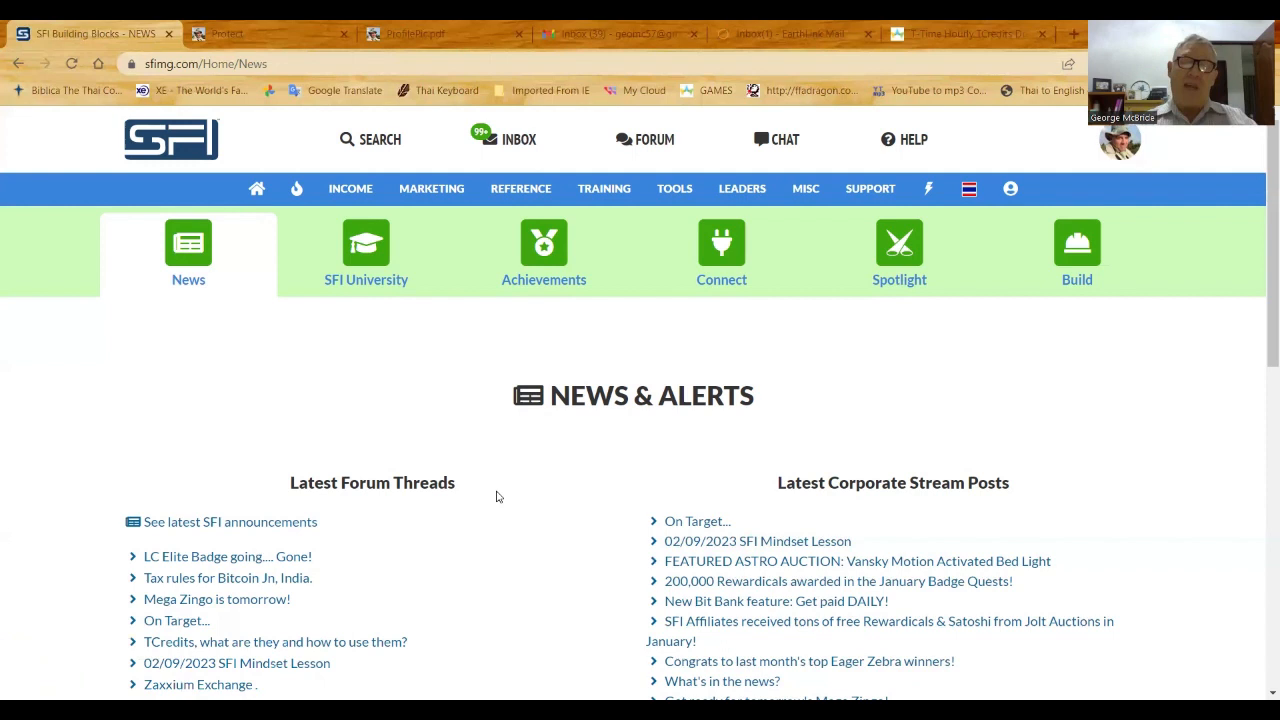